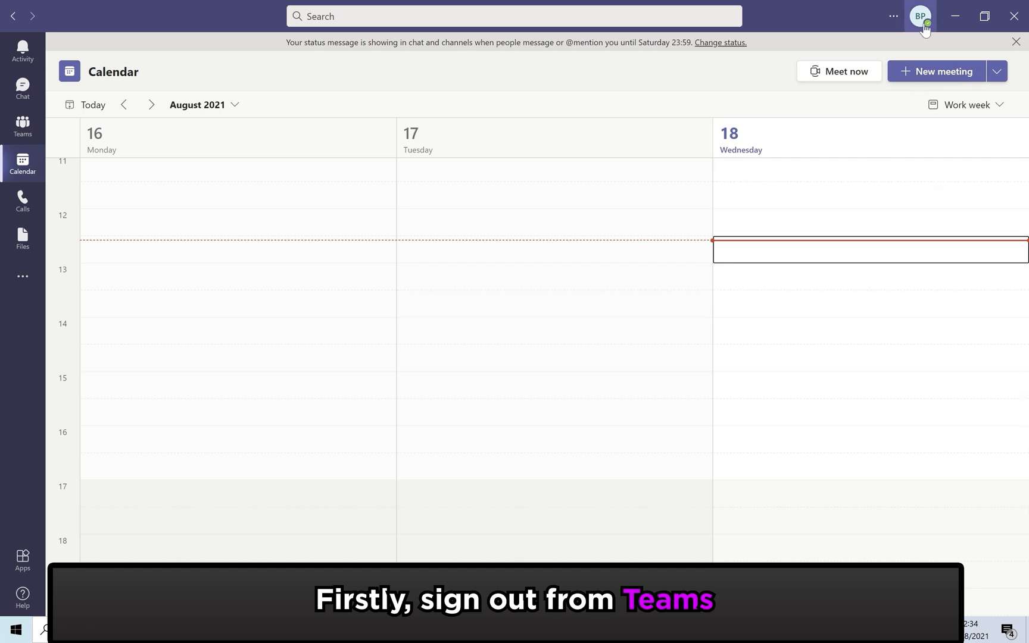
- Sign out of the Teams account from the profile menu so Teams closes
click(920, 15)
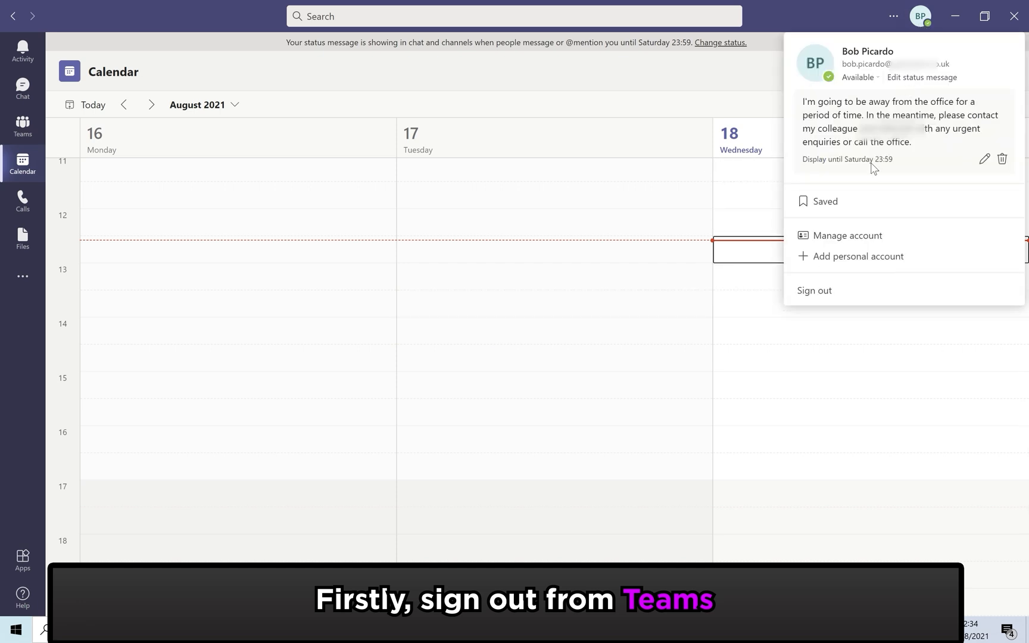
click(813, 290)
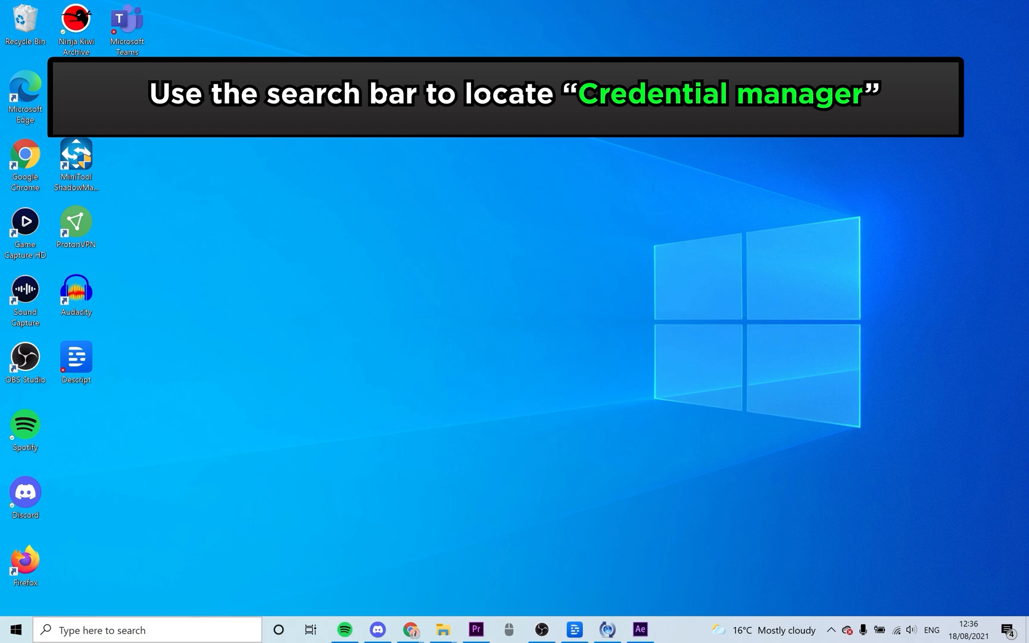
- Search Windows for "cred" and launch Credential Manager from the results
click(146, 629)
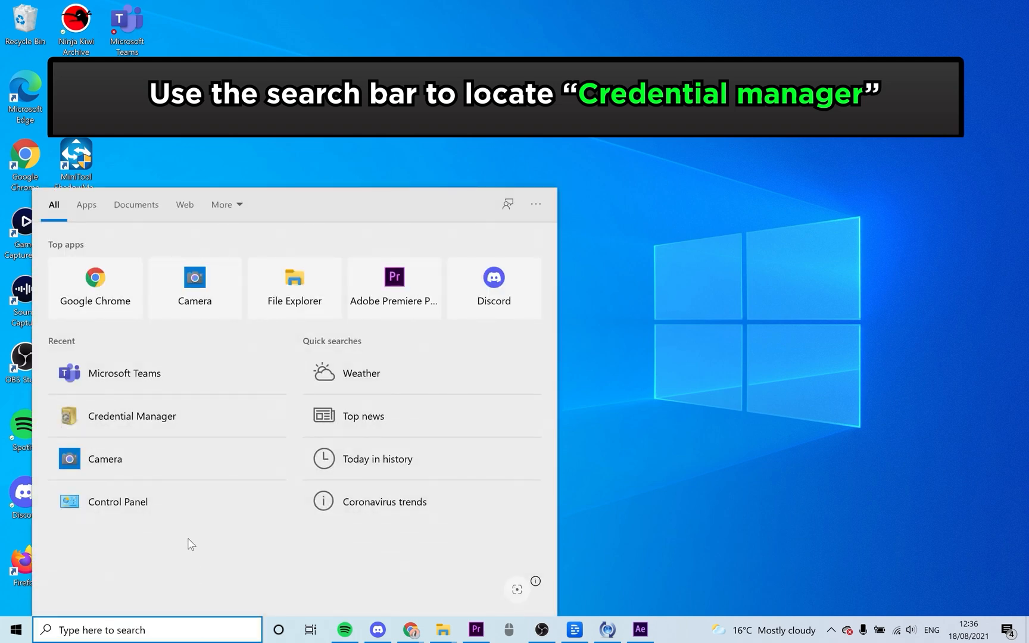
text(cred)
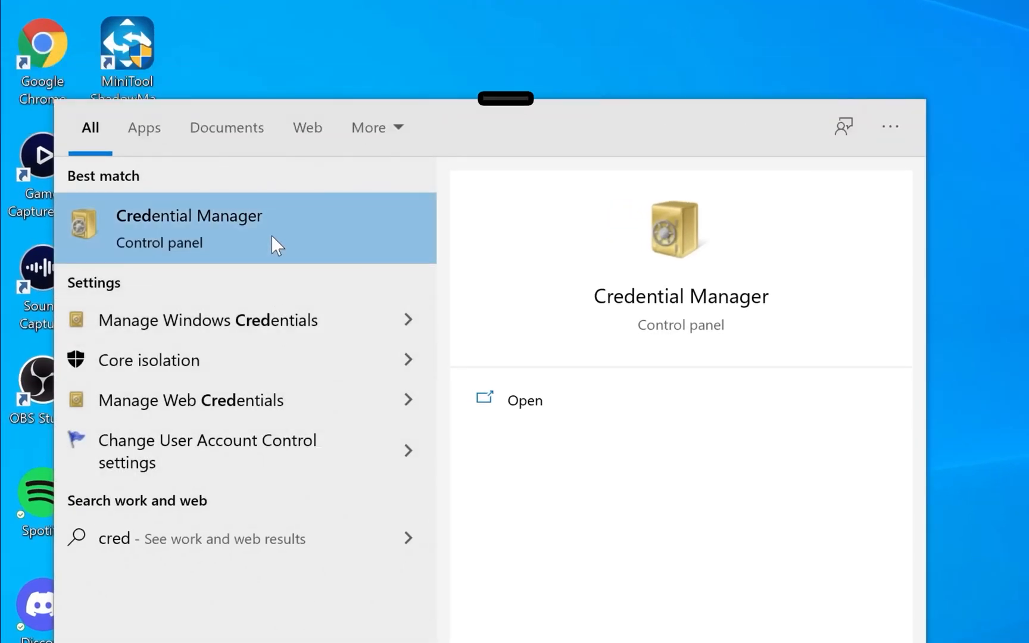
click(188, 215)
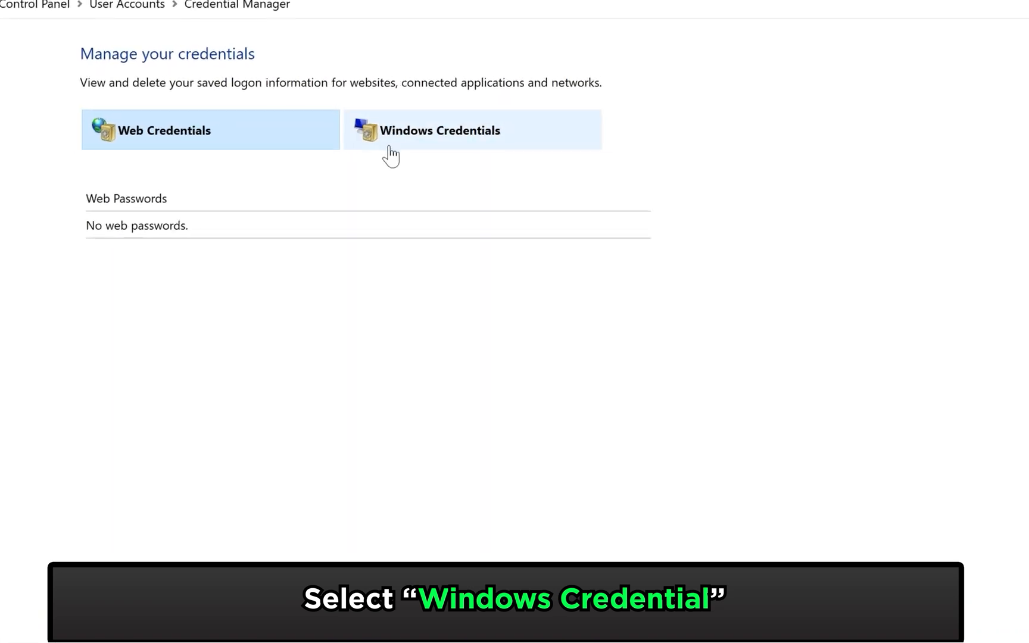
- Show the Windows Credentials list to remove the saved Microsoft Teams entries
click(439, 129)
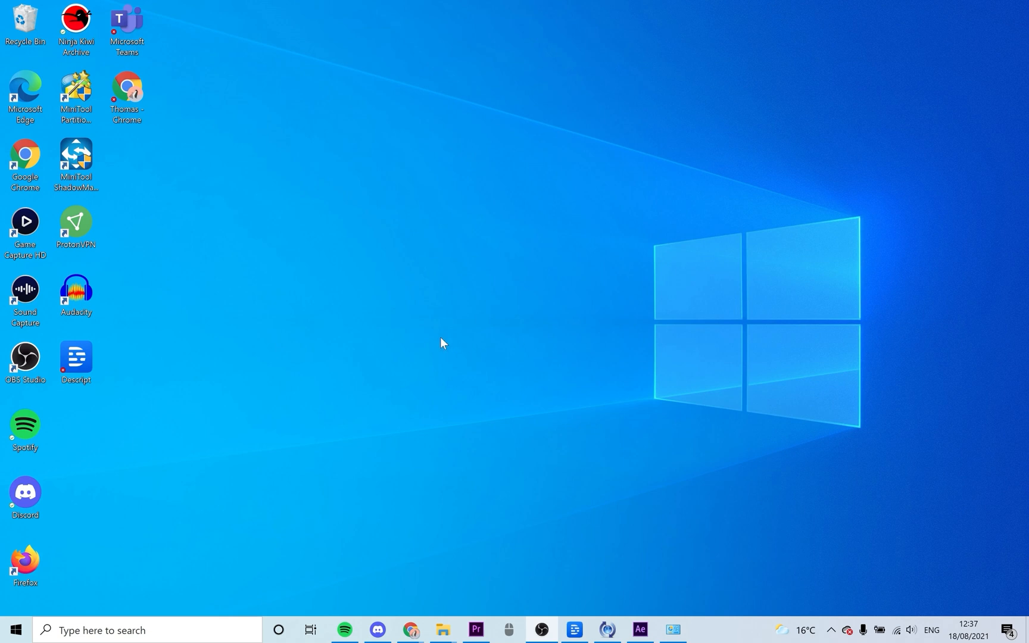
mouse_move(480, 335)
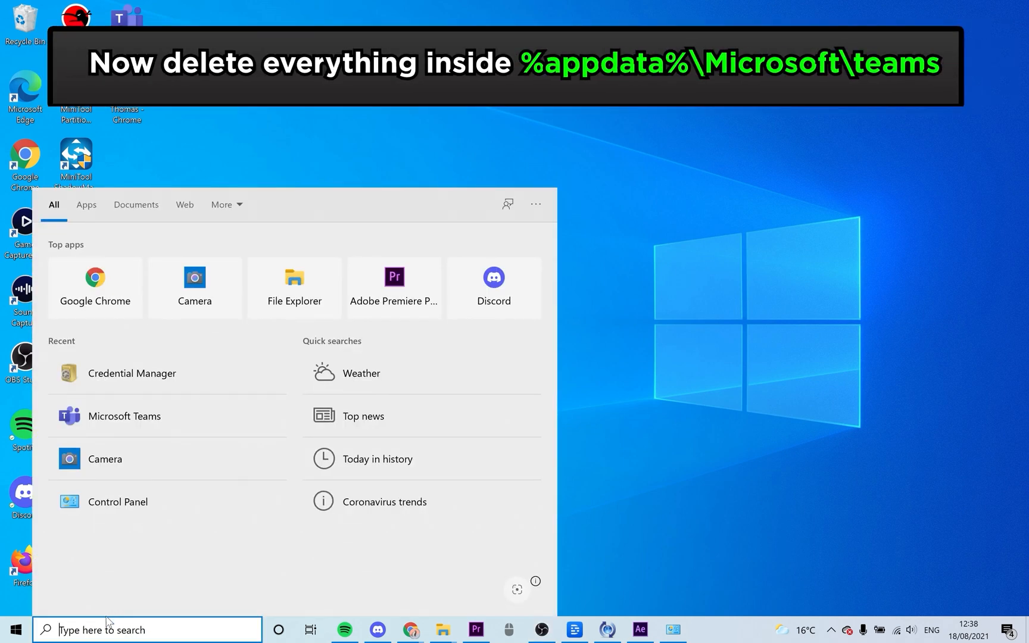
- Search for %appdata%\Microsoft\teams and open that folder in File Explorer
text(%appdata%\Microsoft\teams)
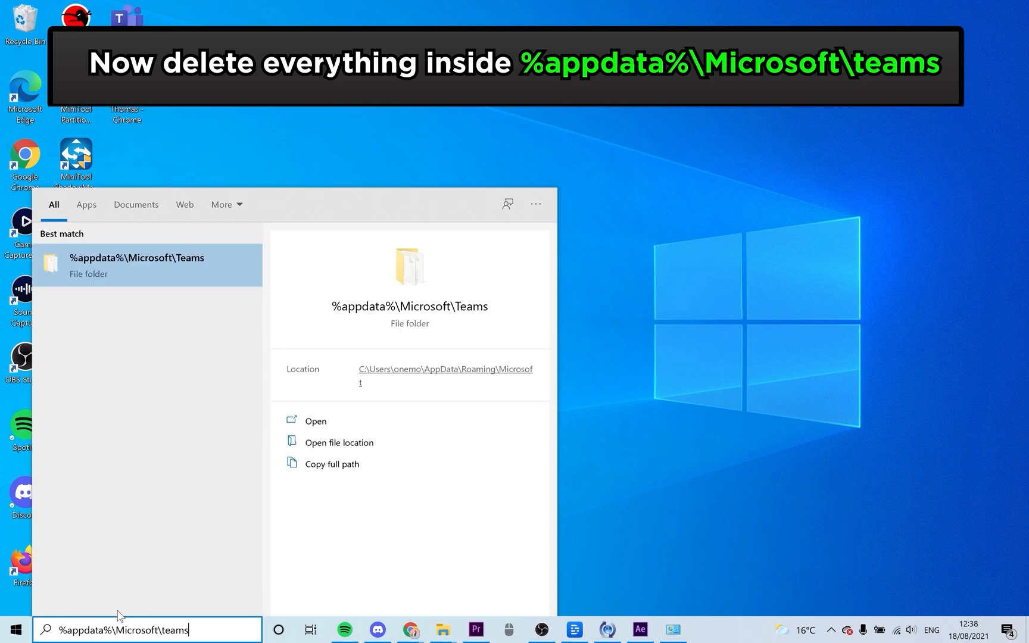
click(136, 265)
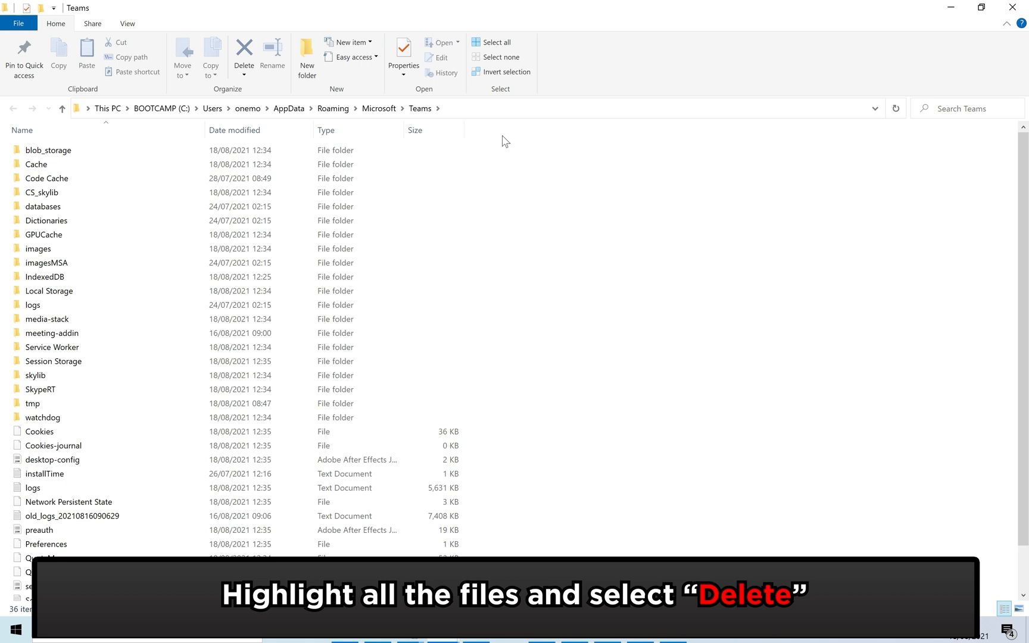
- Select everything in the Teams app data folder and delete it to the Recycle Bin
drag(504, 140, 367, 314)
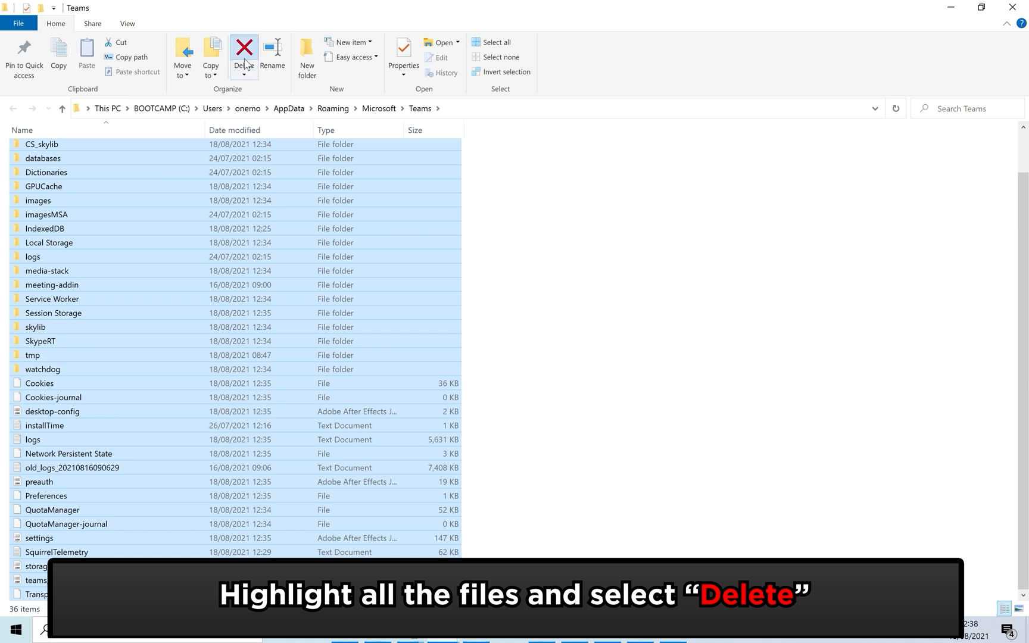
click(242, 52)
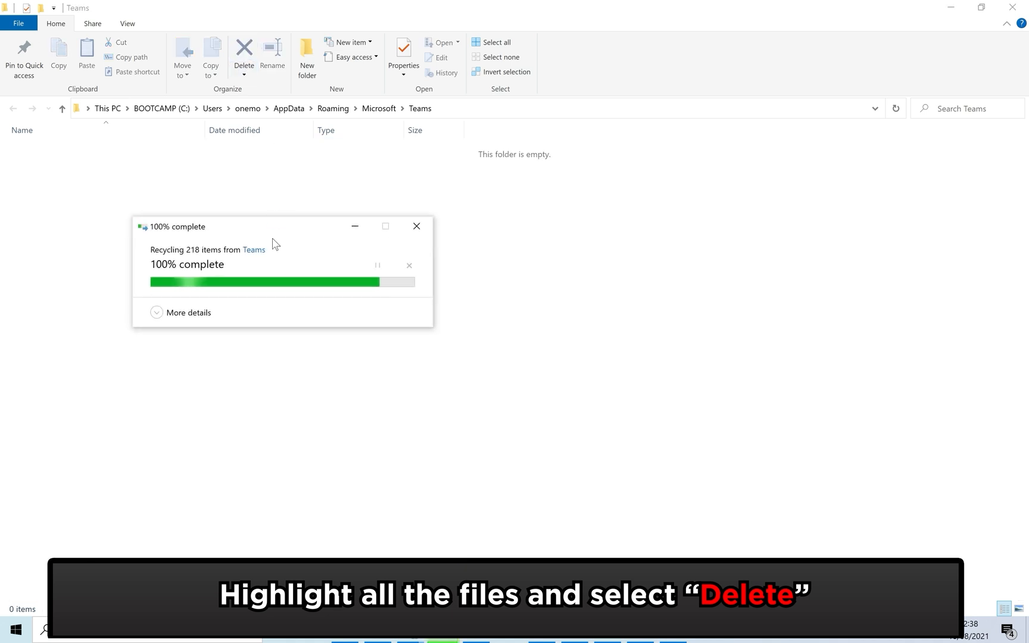